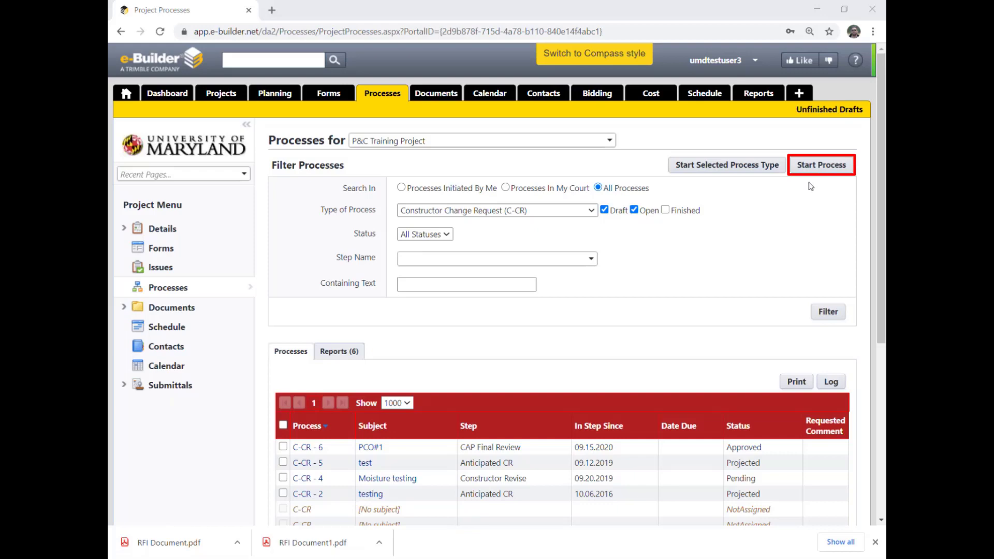
Start a new Request for Information (RFI) process for the P&C Training Project
{"action": "left_click", "coordinate": [820, 164]}
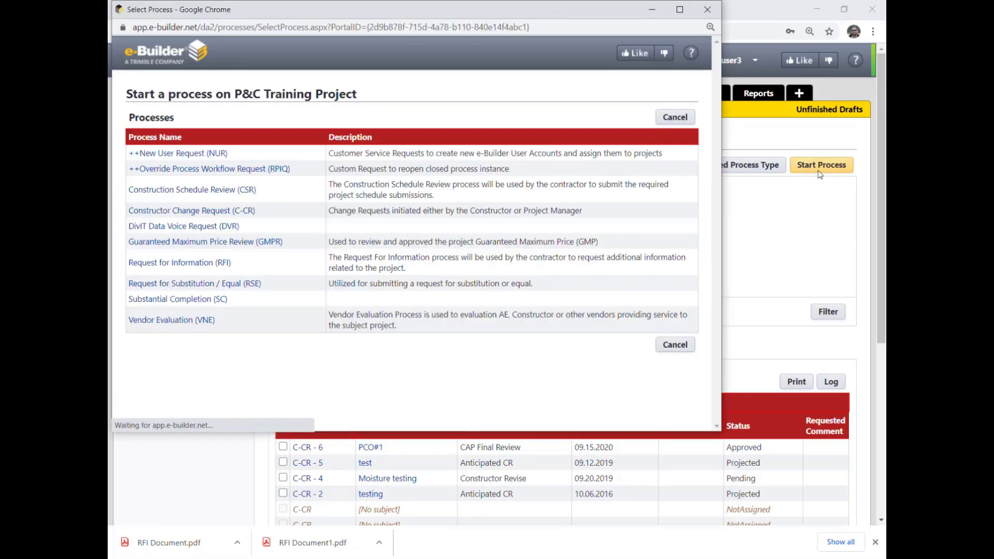
{"action": "left_click", "coordinate": [180, 262]}
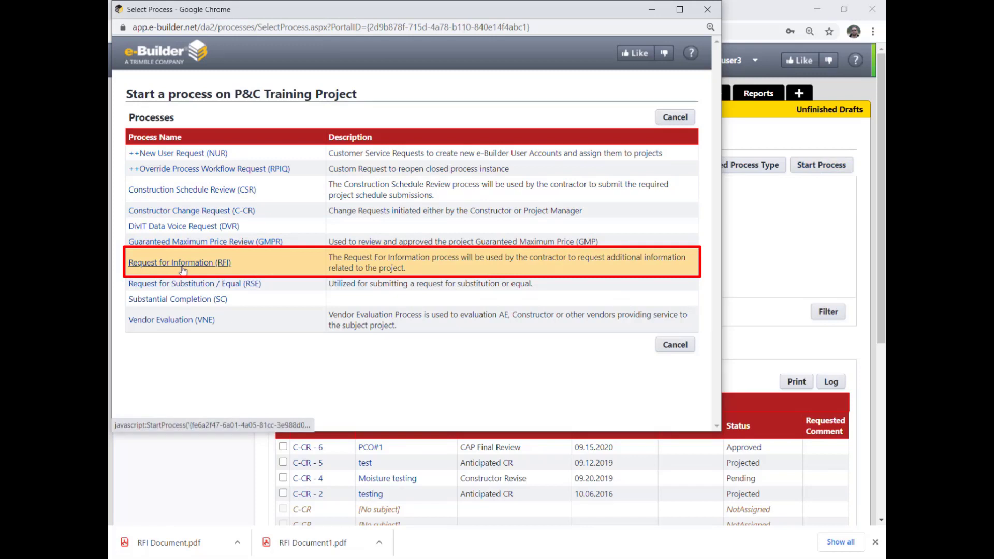
{"action": "left_click", "coordinate": [180, 263]}
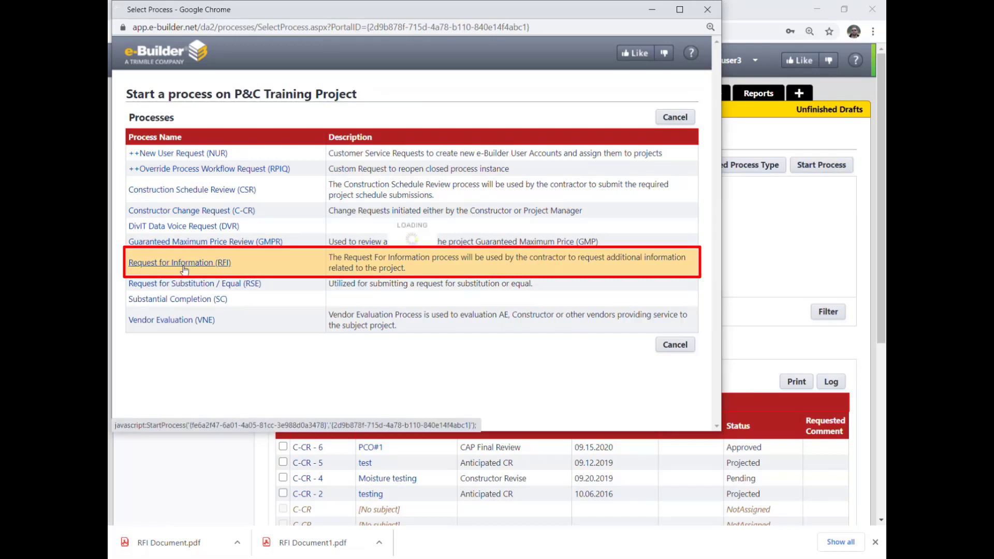
{"action": "left_click", "coordinate": [179, 263]}
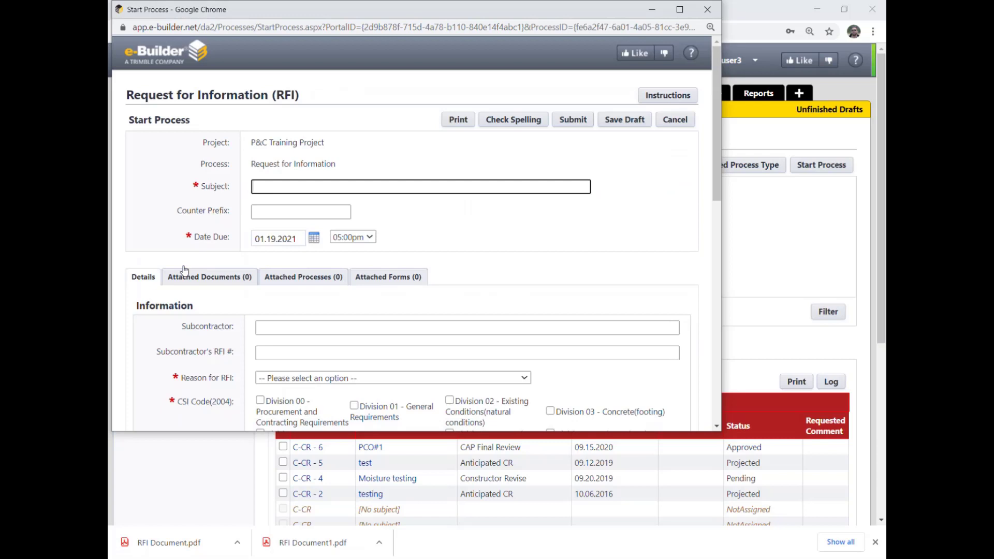
Enter the subject 'Test - RFI for training' and keep the due date 01.19.2021
{"action": "left_click", "coordinate": [420, 185]}
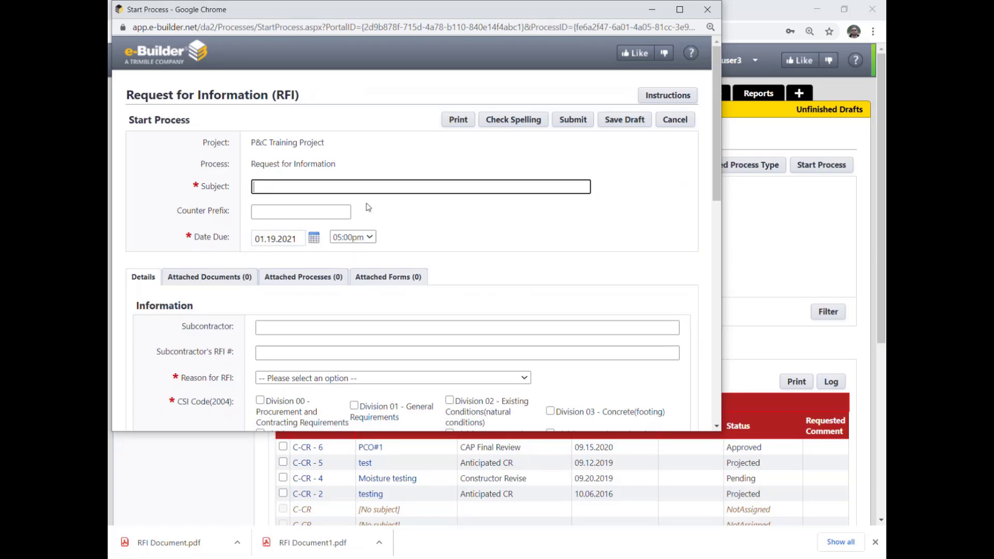
{"action": "left_click", "coordinate": [421, 185]}
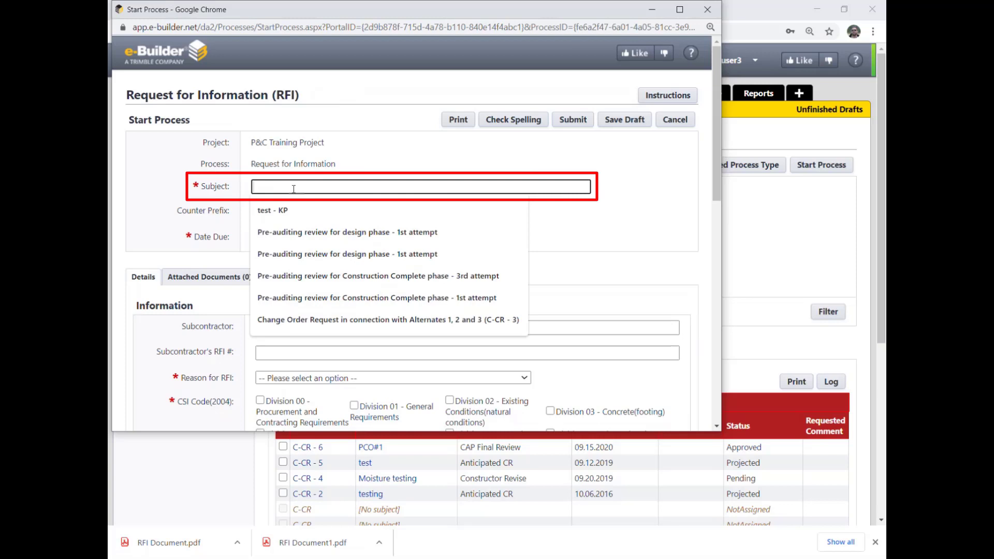
{"action": "type", "text": "Te"}
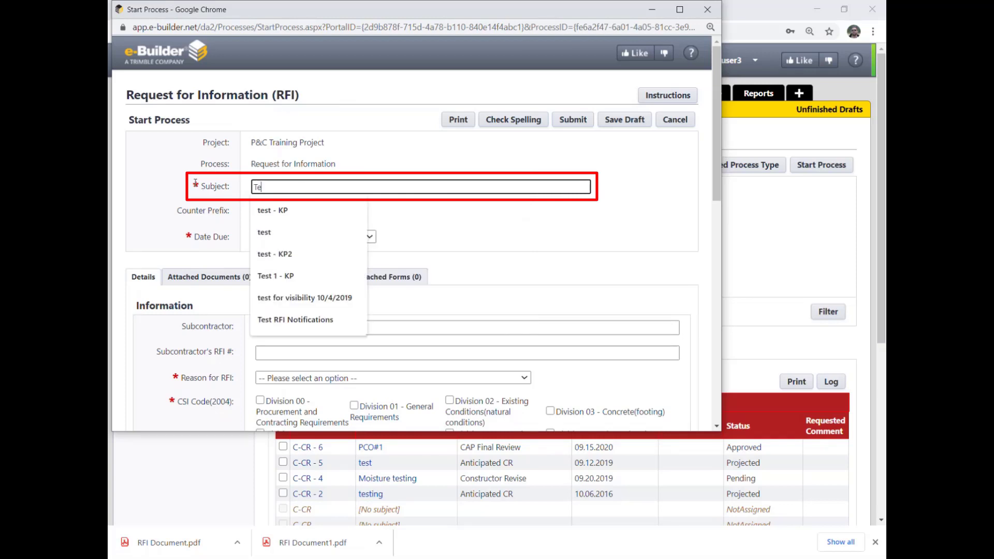
{"action": "type", "text": "Test - RFI for training"}
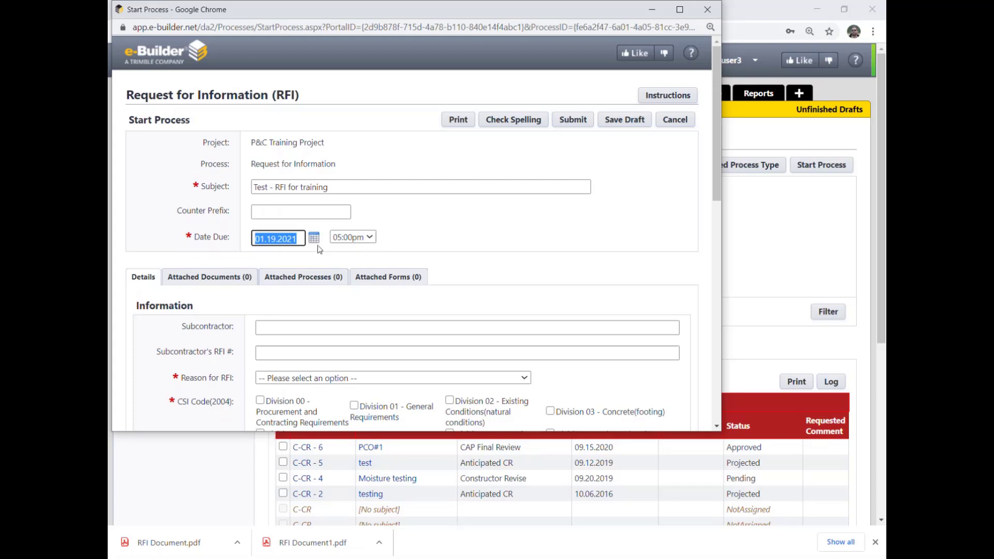
{"action": "left_click", "coordinate": [313, 238]}
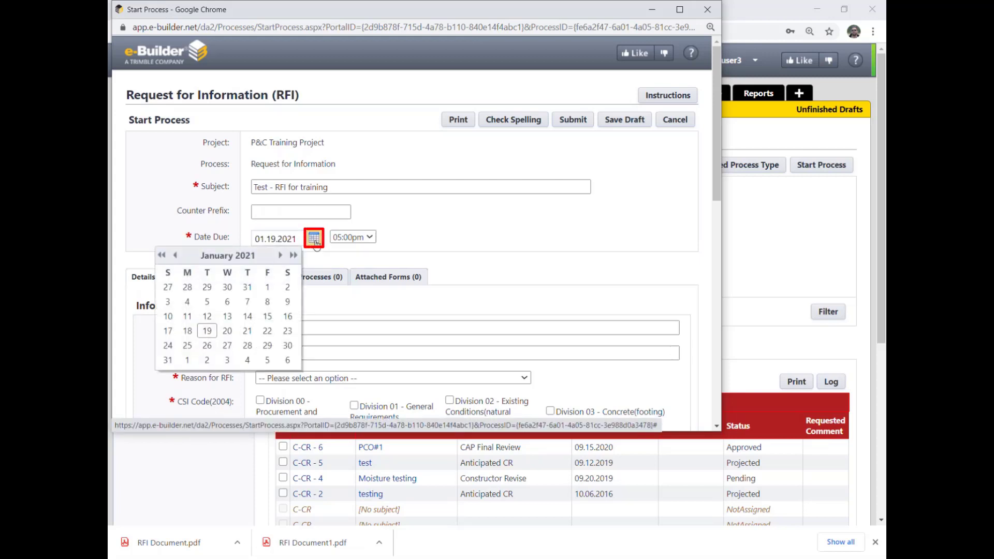
{"action": "left_click", "coordinate": [312, 237]}
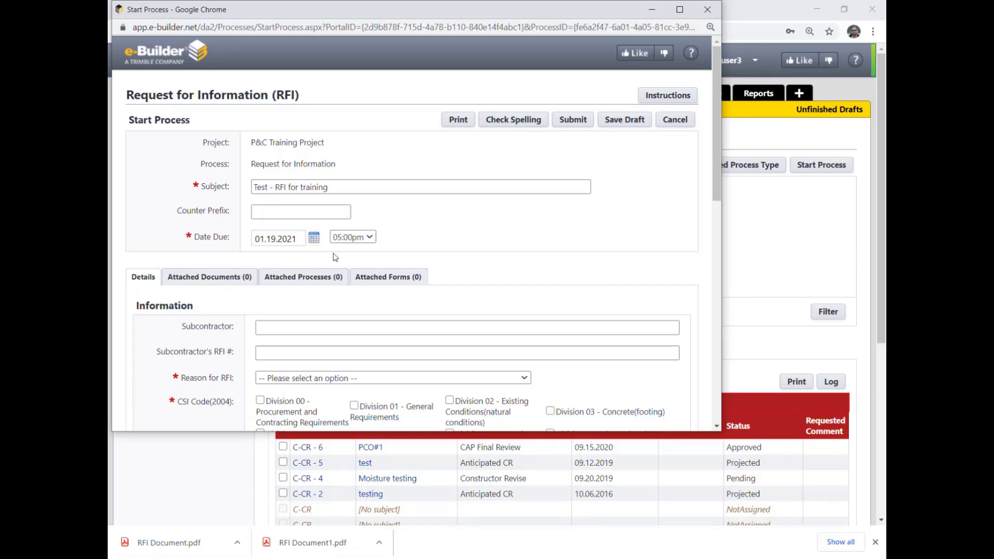
Set the reason for the RFI to Drawing Issuance
{"action": "scroll", "scroll_direction": "down", "scroll_amount": 3}
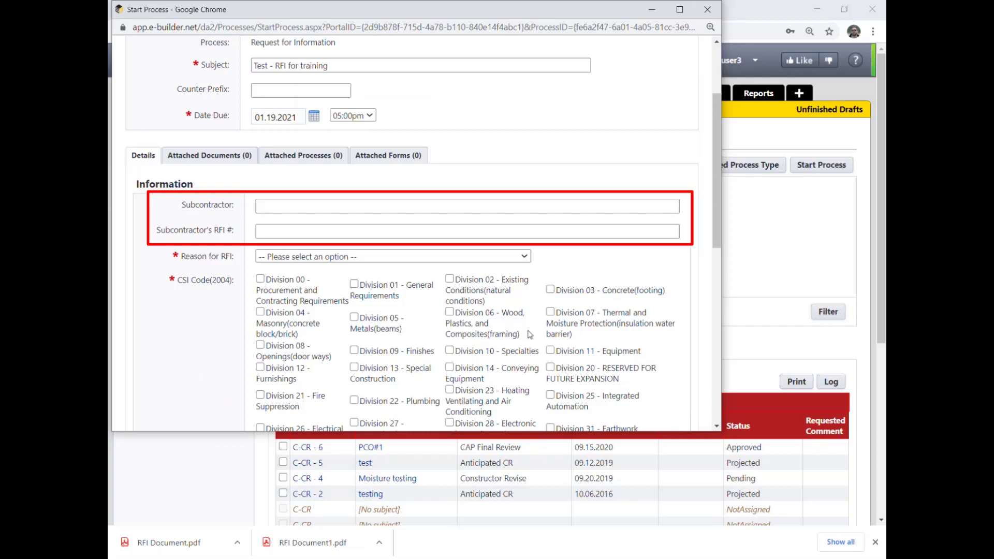
{"action": "scroll", "scroll_direction": "down", "scroll_amount": 3}
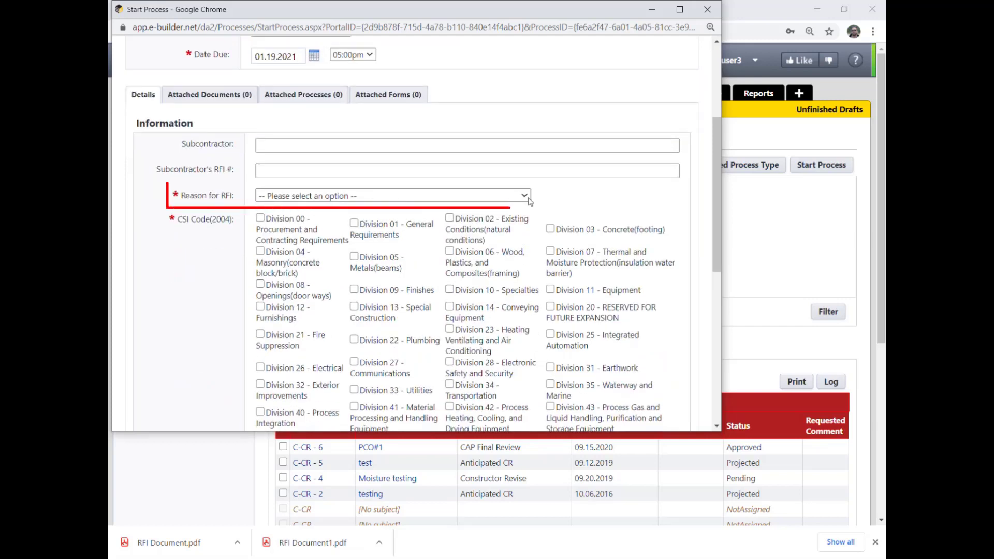
{"action": "left_click", "coordinate": [391, 196]}
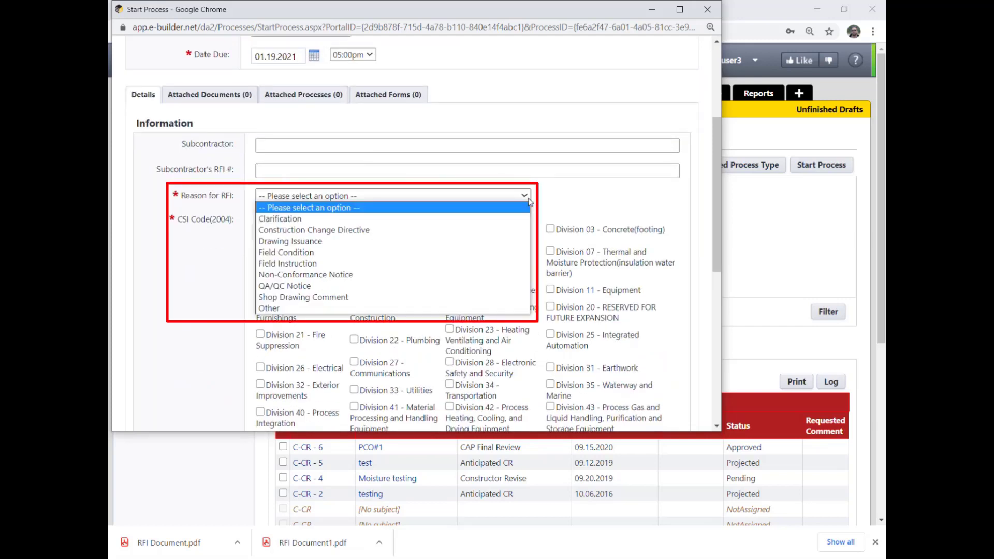
{"action": "mouse_move", "coordinate": [485, 246]}
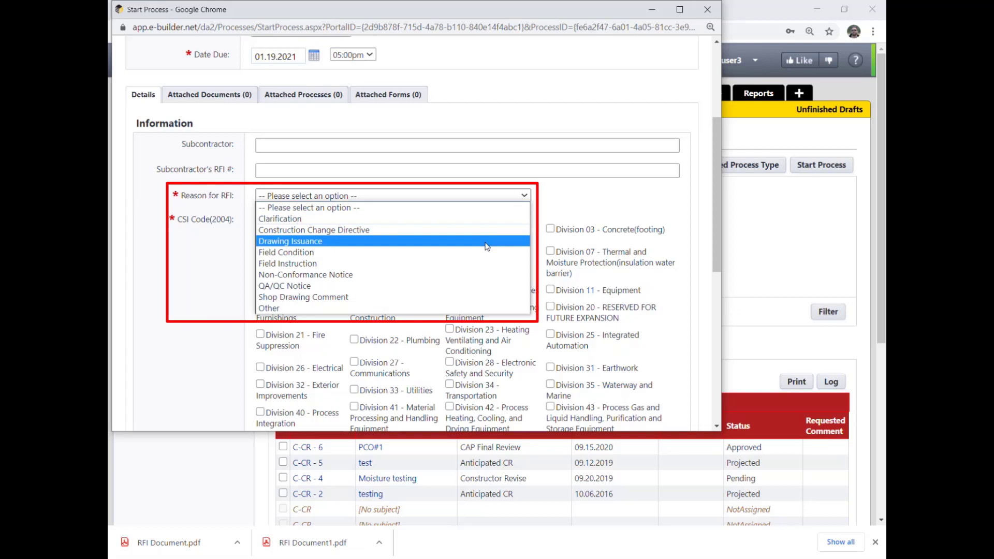
{"action": "mouse_move", "coordinate": [472, 208]}
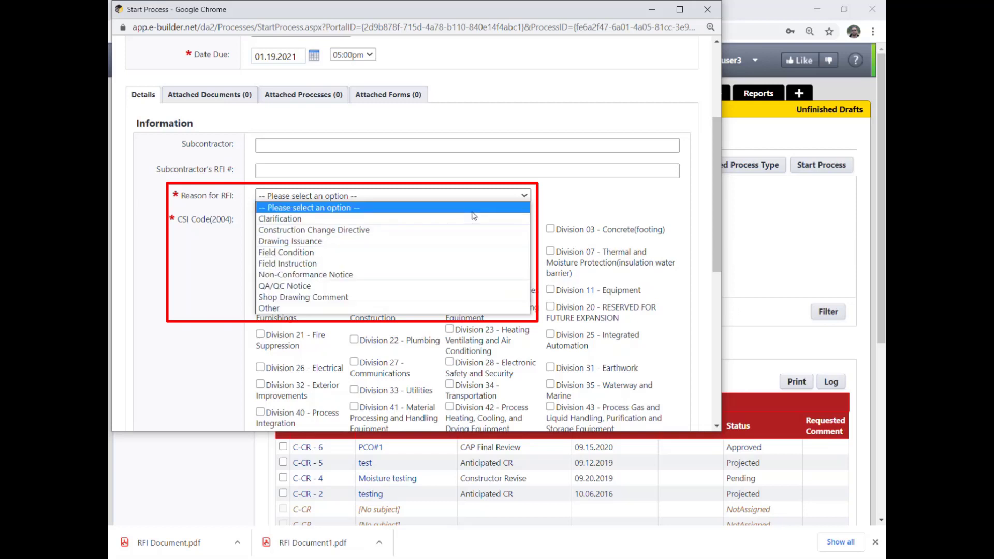
{"action": "mouse_move", "coordinate": [398, 230]}
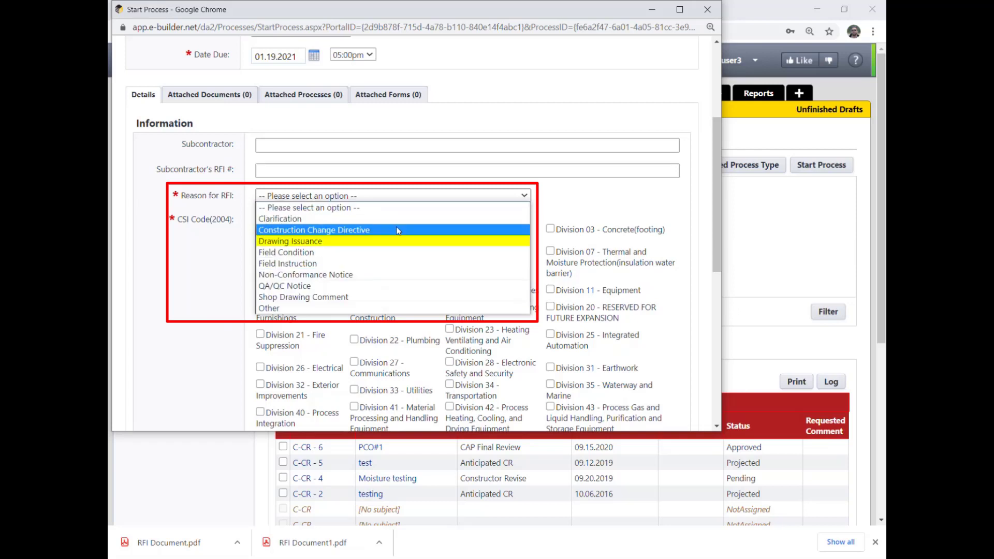
{"action": "left_click", "coordinate": [290, 241]}
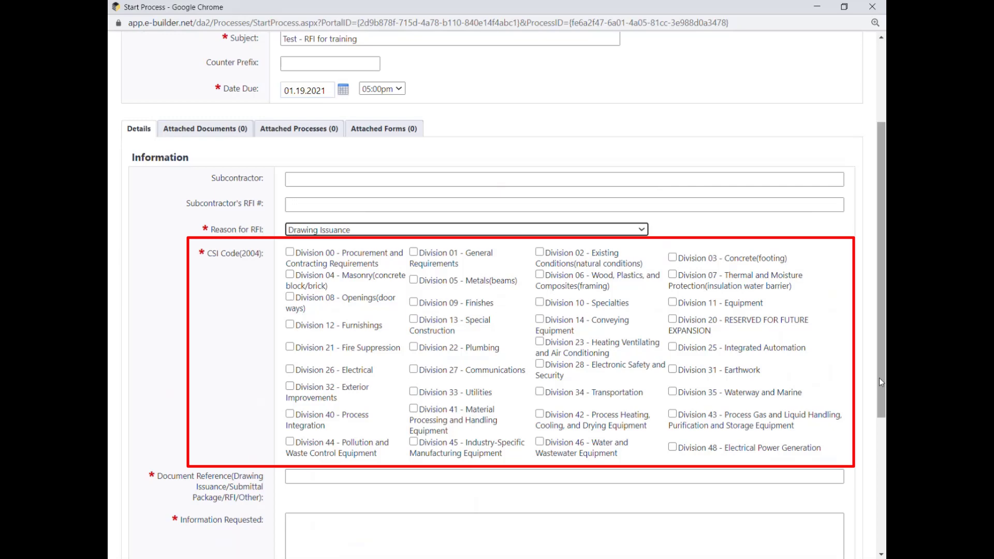
{"action": "mouse_move", "coordinate": [881, 379]}
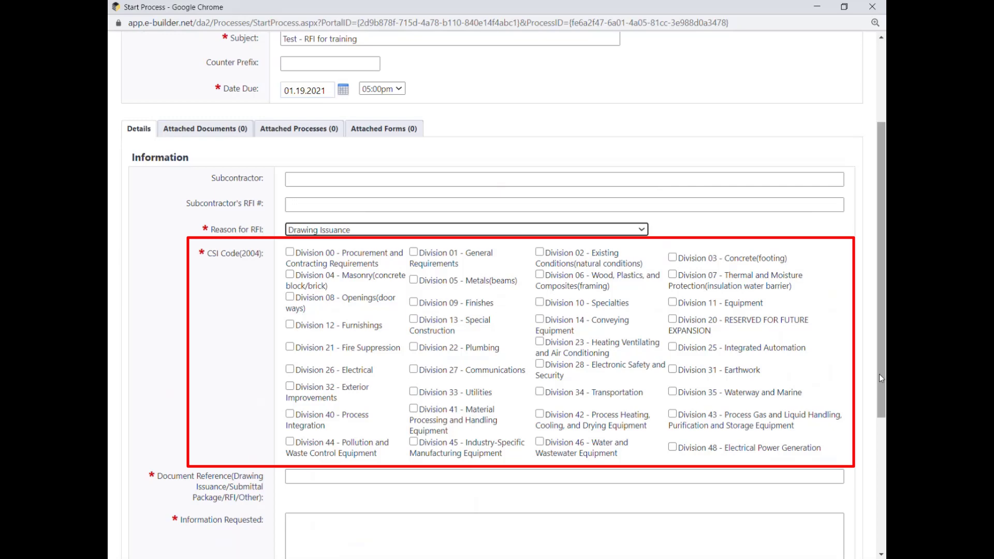
{"action": "scroll", "scroll_direction": "down", "scroll_amount": 3}
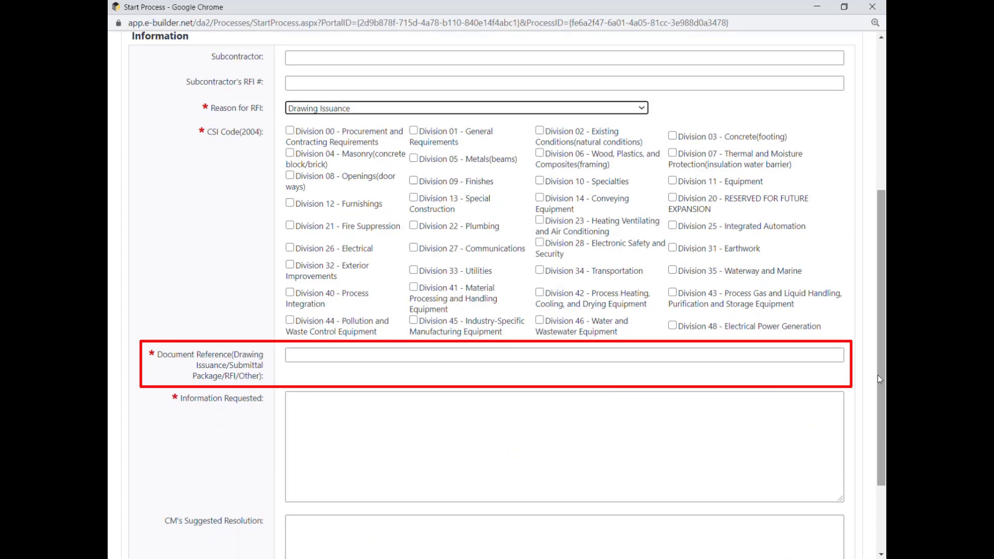
{"action": "left_click", "coordinate": [563, 355]}
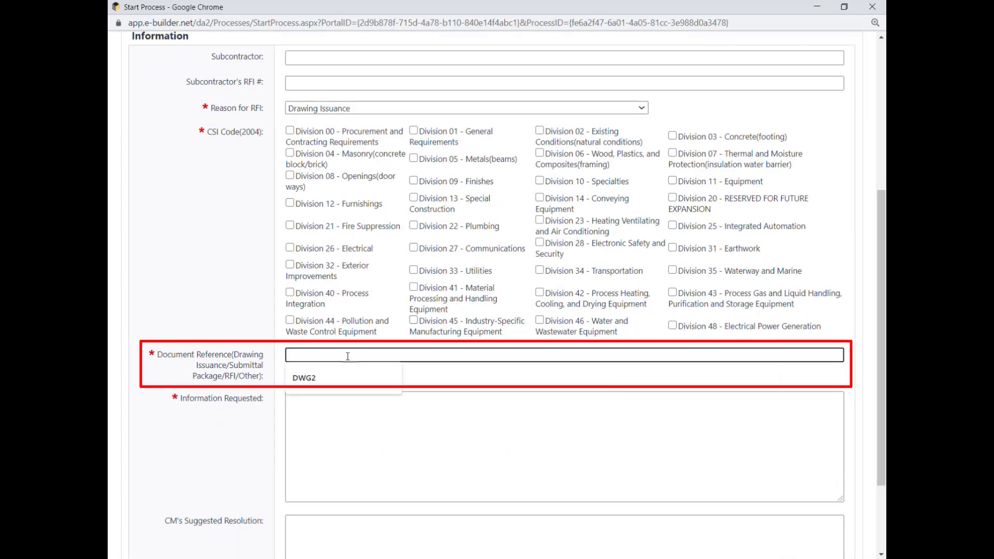
{"action": "mouse_move", "coordinate": [478, 386]}
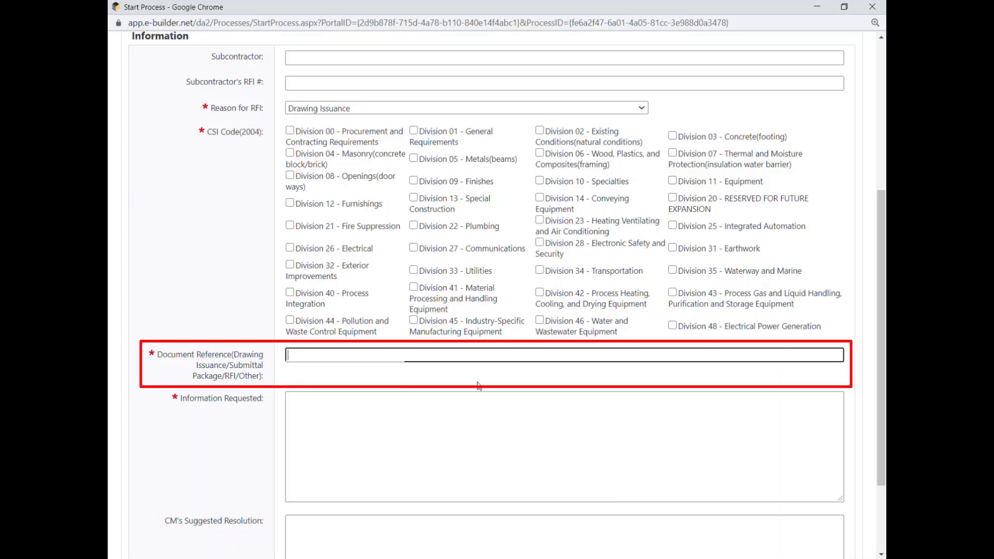
{"action": "scroll", "scroll_direction": "down", "scroll_amount": 3}
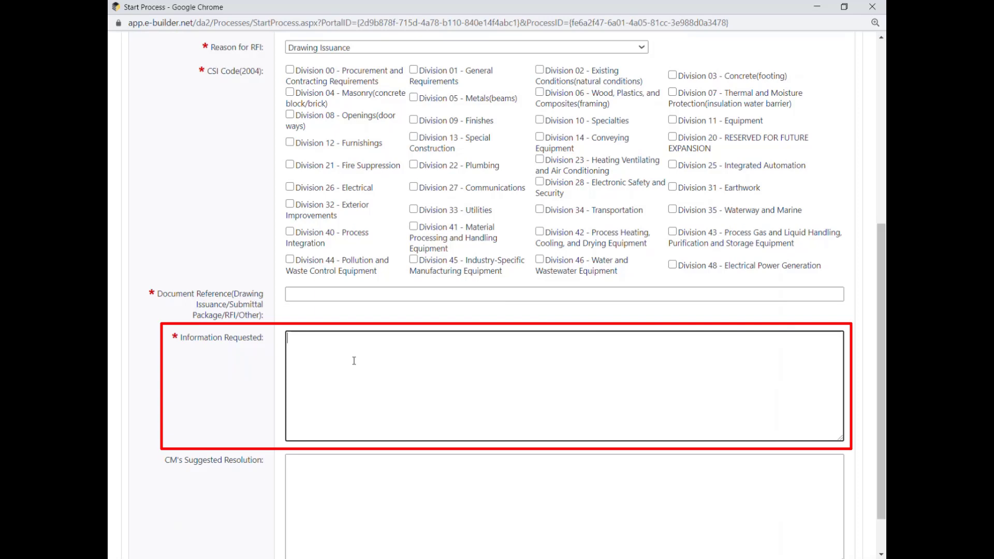
{"action": "scroll", "scroll_direction": "down", "scroll_amount": 3}
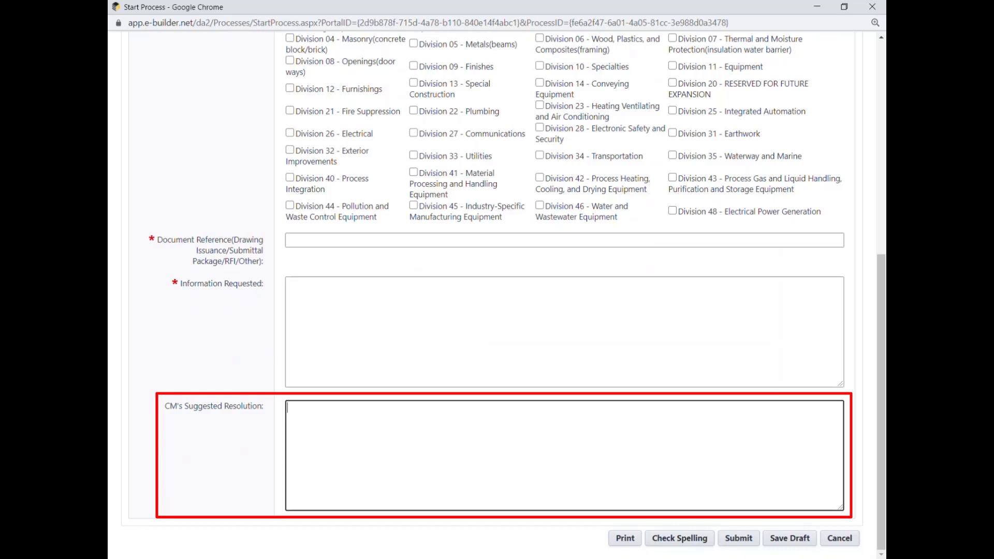
{"action": "left_click", "coordinate": [289, 406]}
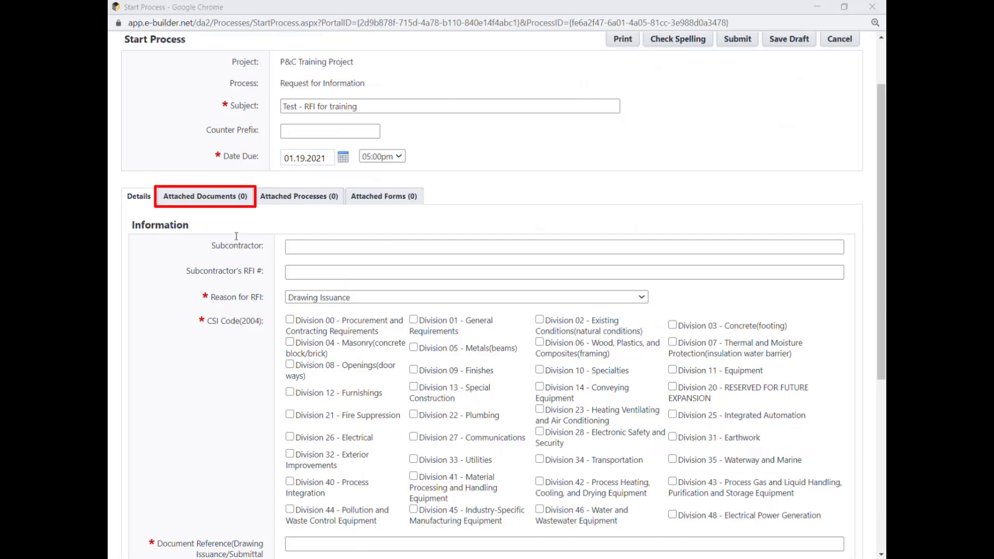
Upload RFI Document.pdf from the computer into F.02 Requests for Information as the attached document
{"action": "left_click", "coordinate": [205, 196]}
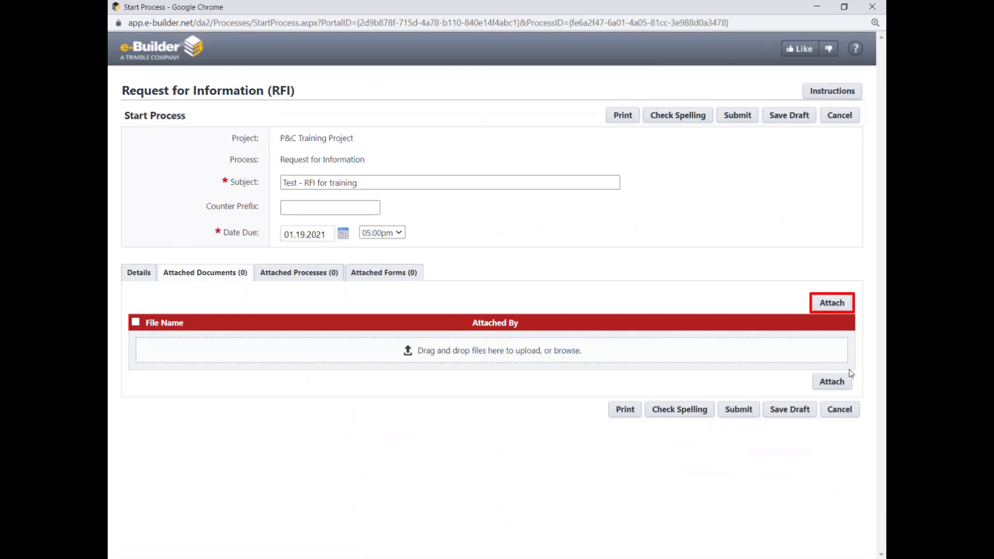
{"action": "left_click", "coordinate": [832, 302]}
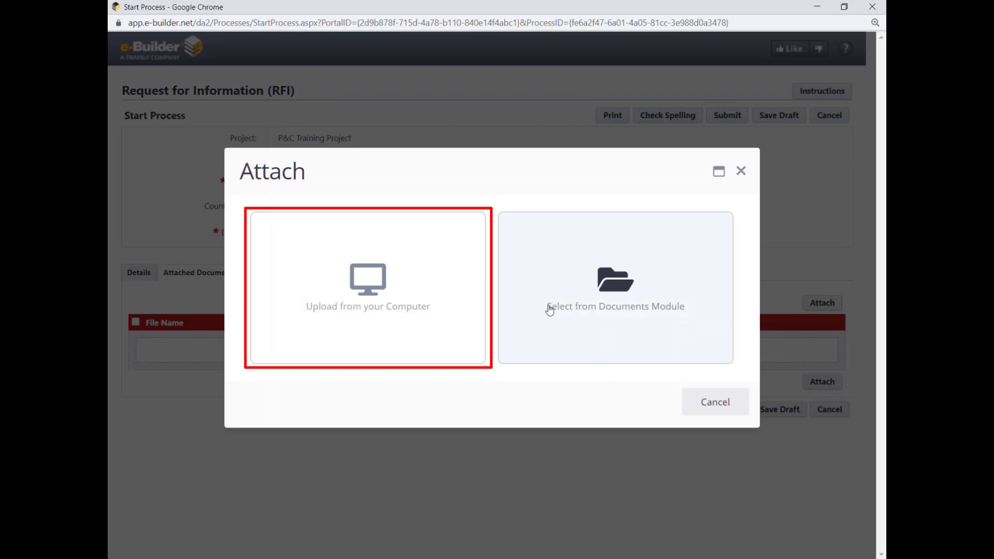
{"action": "left_click", "coordinate": [367, 287]}
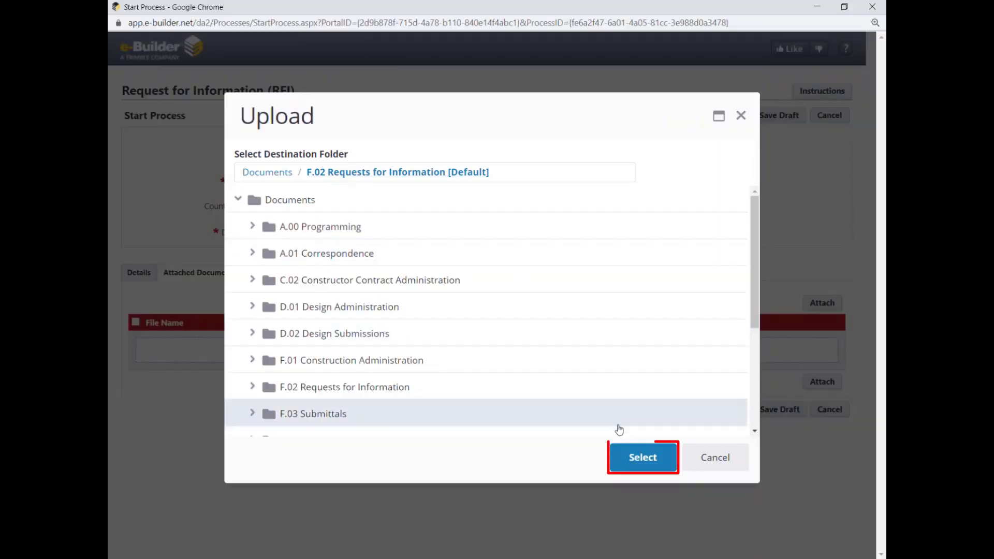
{"action": "left_click", "coordinate": [642, 457]}
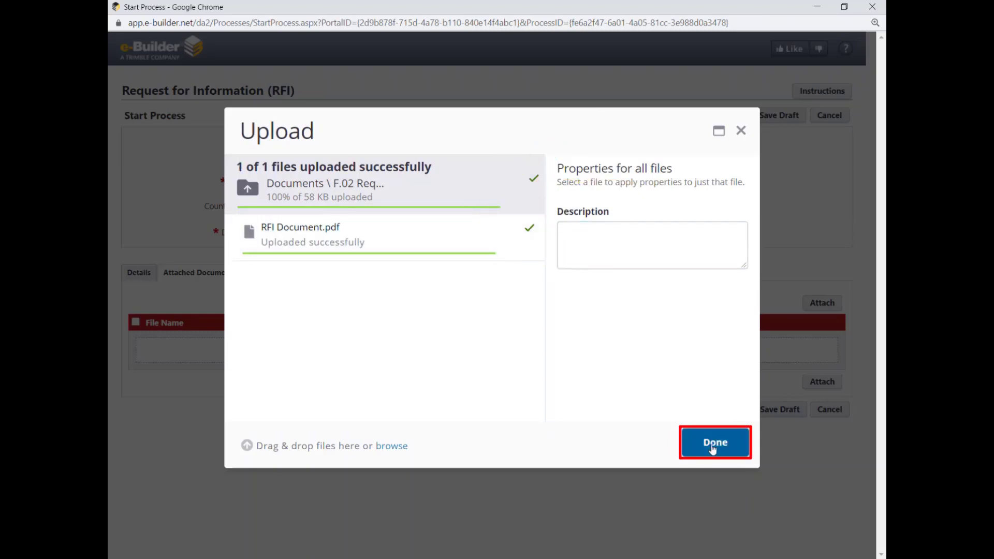
{"action": "left_click", "coordinate": [715, 442]}
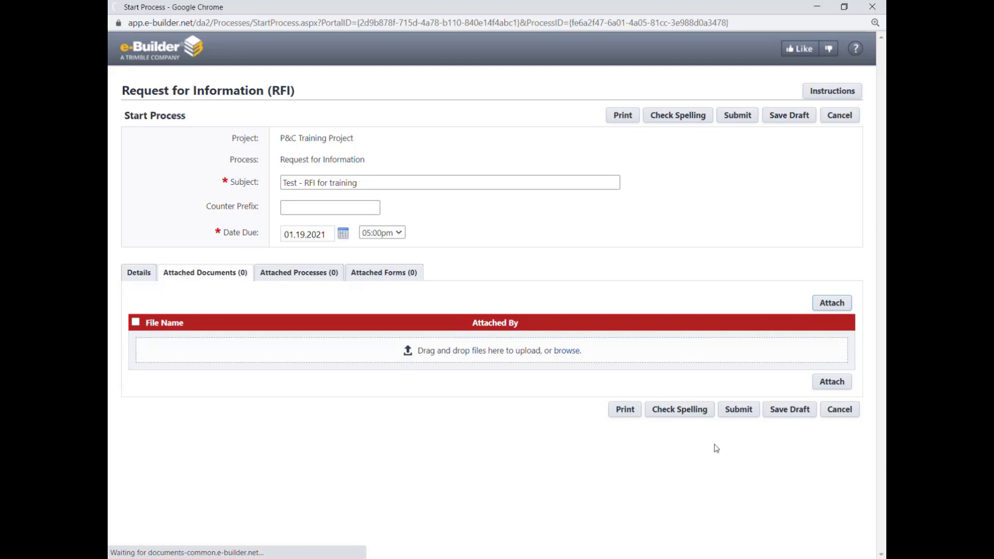
{"action": "left_click", "coordinate": [832, 303]}
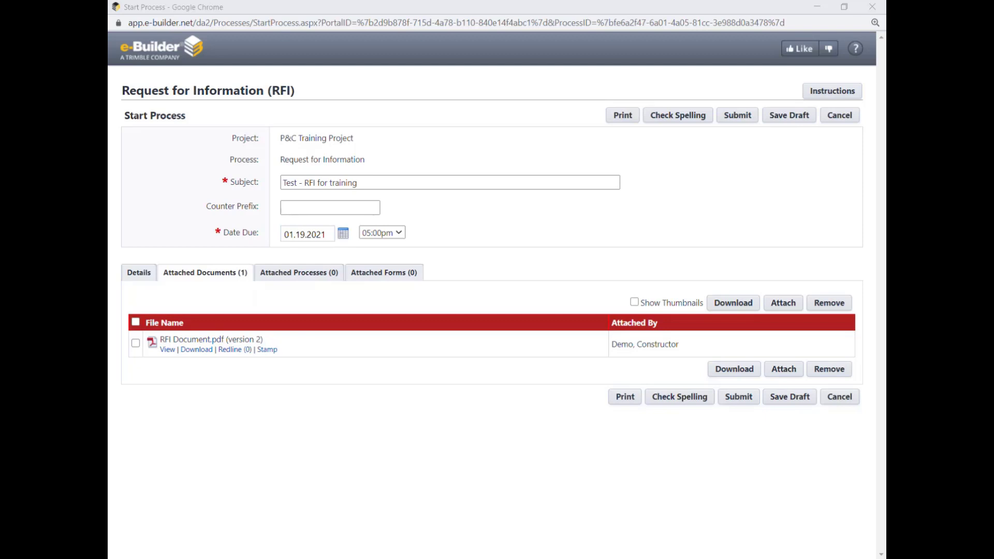
Filter attachable processes to Request for Information type, including finished ones
{"action": "left_click", "coordinate": [298, 272]}
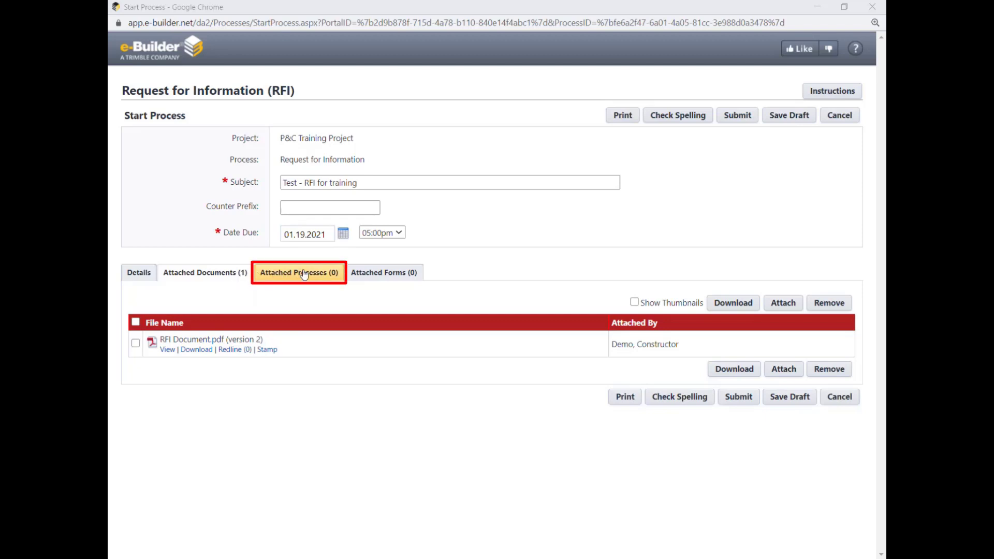
{"action": "left_click", "coordinate": [298, 273]}
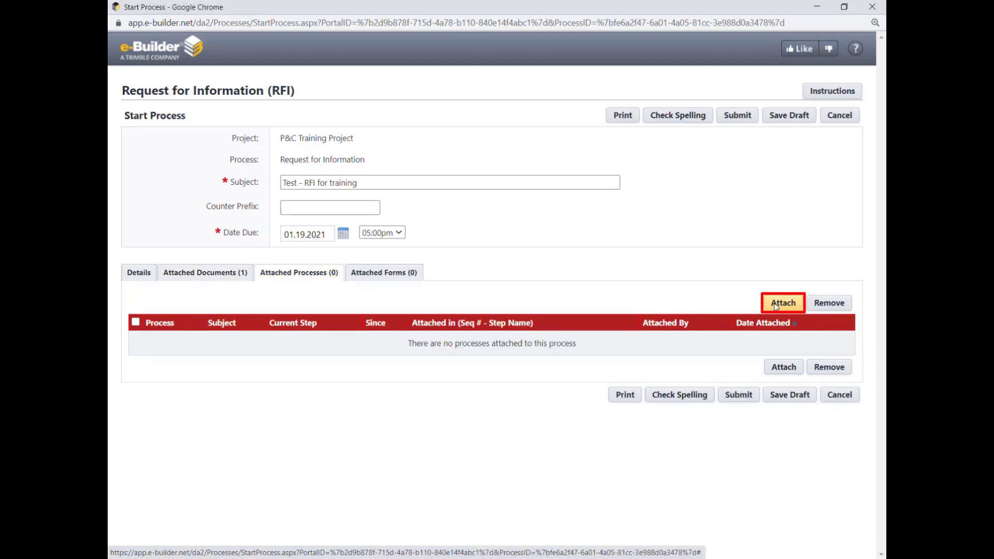
{"action": "left_click", "coordinate": [783, 302]}
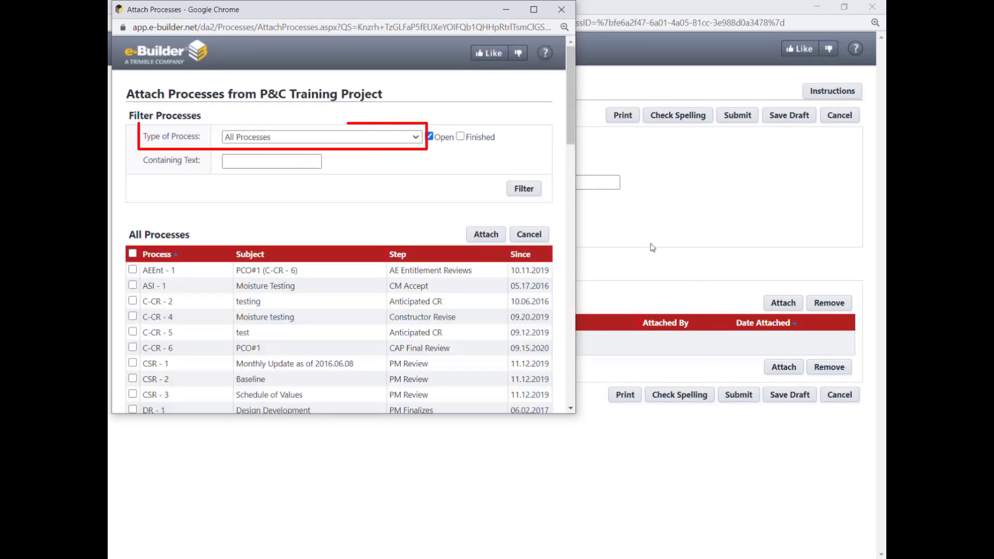
{"action": "left_click", "coordinate": [320, 137]}
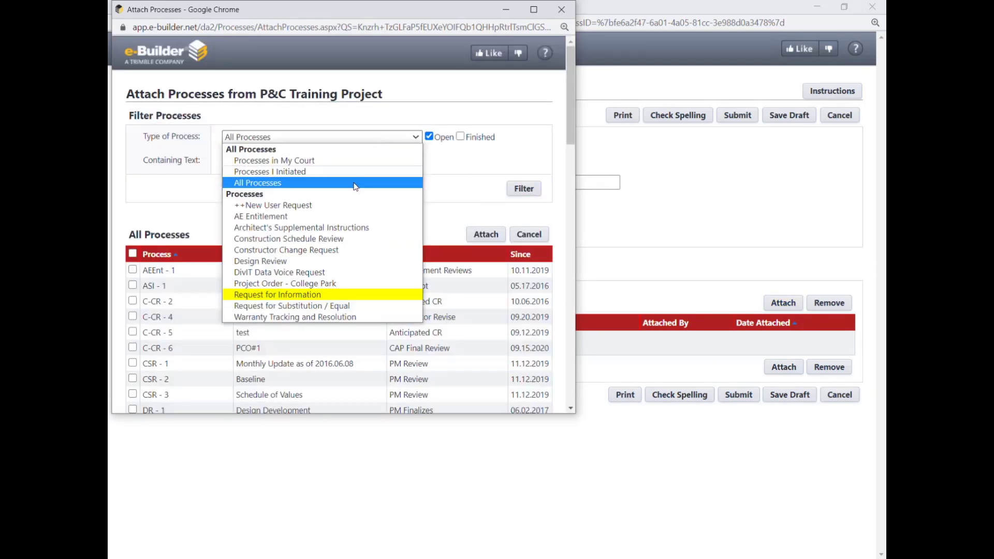
{"action": "left_click", "coordinate": [278, 294]}
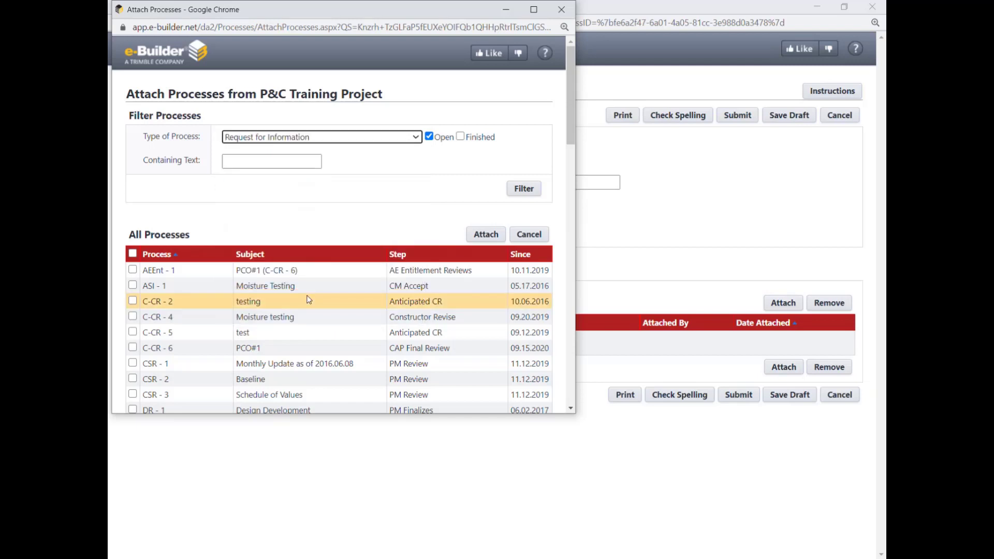
{"action": "left_click", "coordinate": [460, 137]}
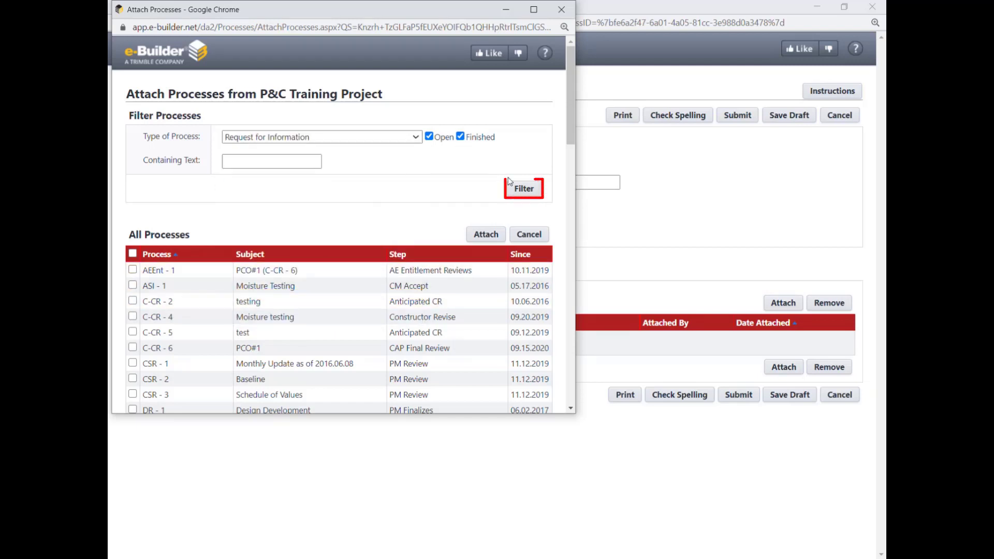
{"action": "left_click", "coordinate": [523, 188]}
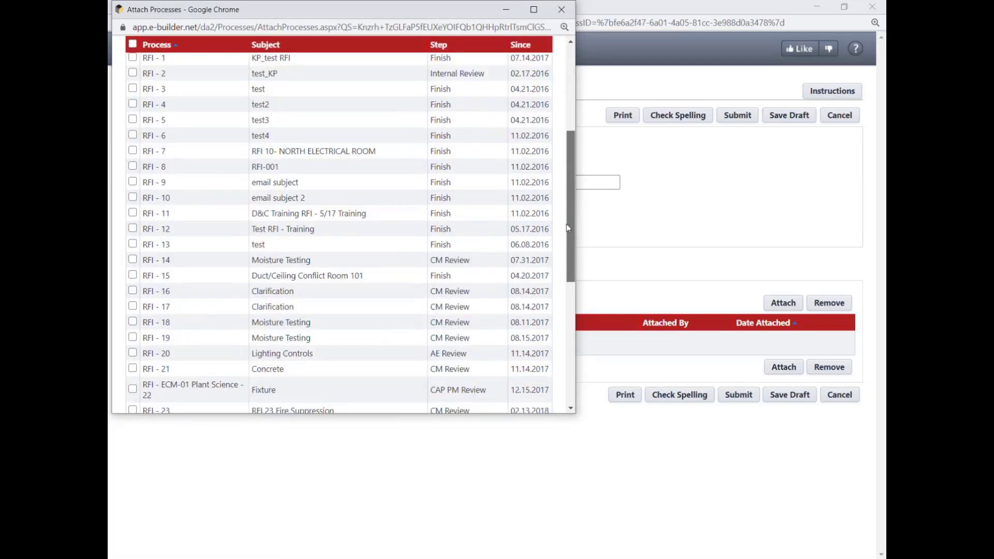
Attach RFI - 12 (Test RFI - Training) and return to the form details
{"action": "scroll", "scroll_direction": "down", "scroll_amount": 3}
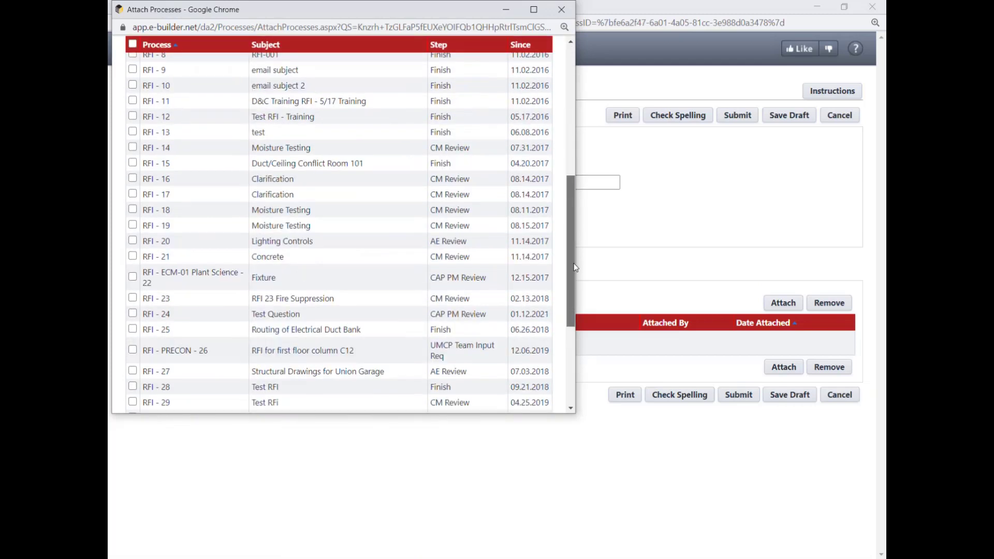
{"action": "left_click", "coordinate": [132, 118]}
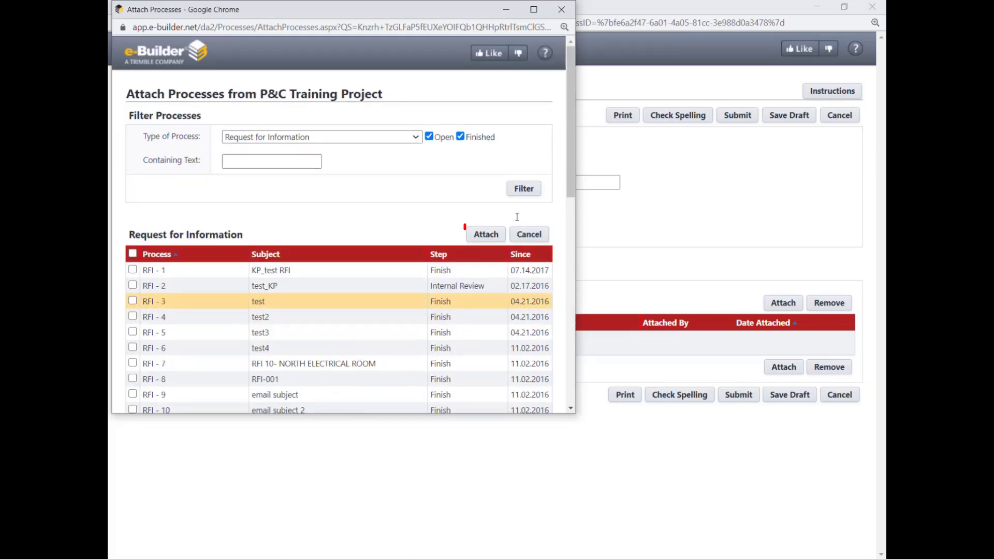
{"action": "left_click", "coordinate": [486, 234]}
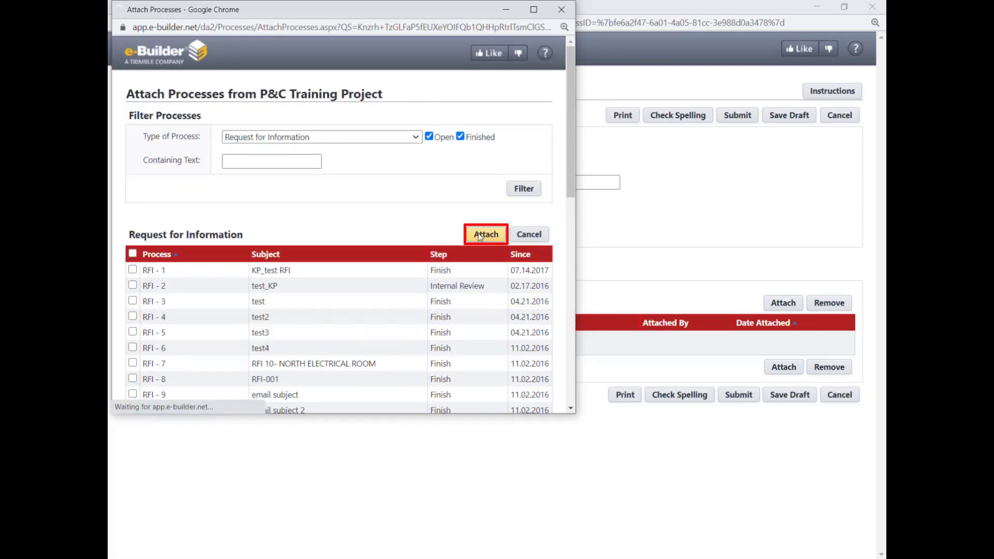
{"action": "left_click", "coordinate": [485, 234]}
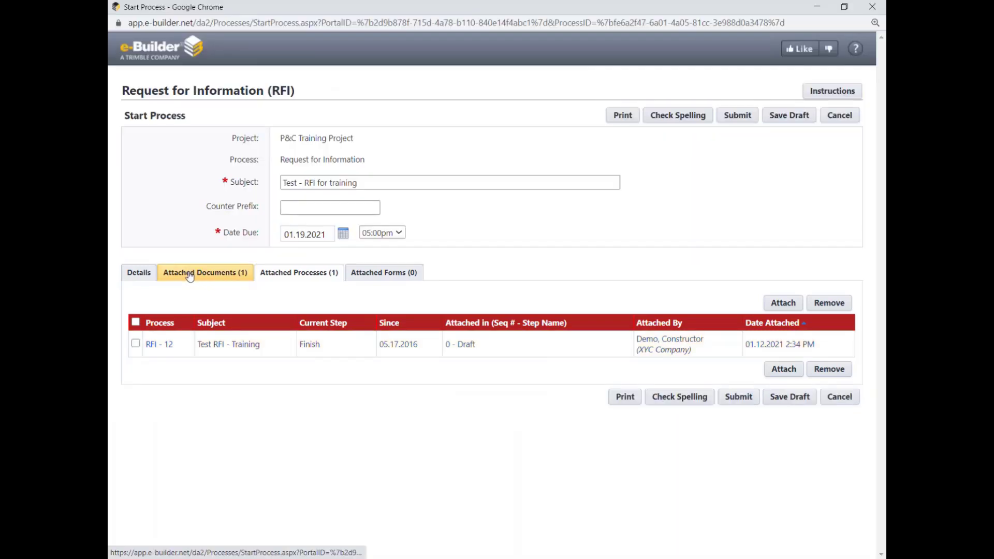
{"action": "left_click", "coordinate": [138, 272]}
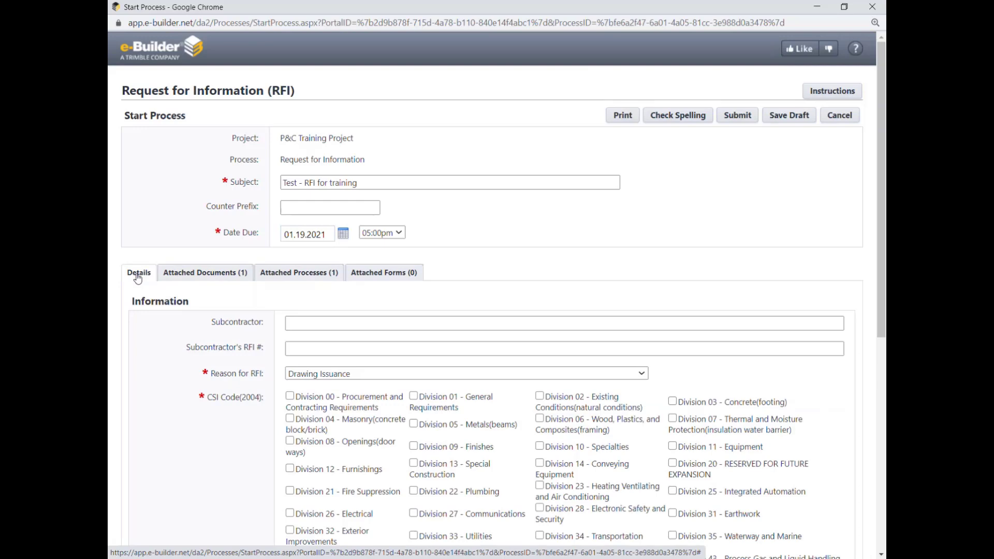